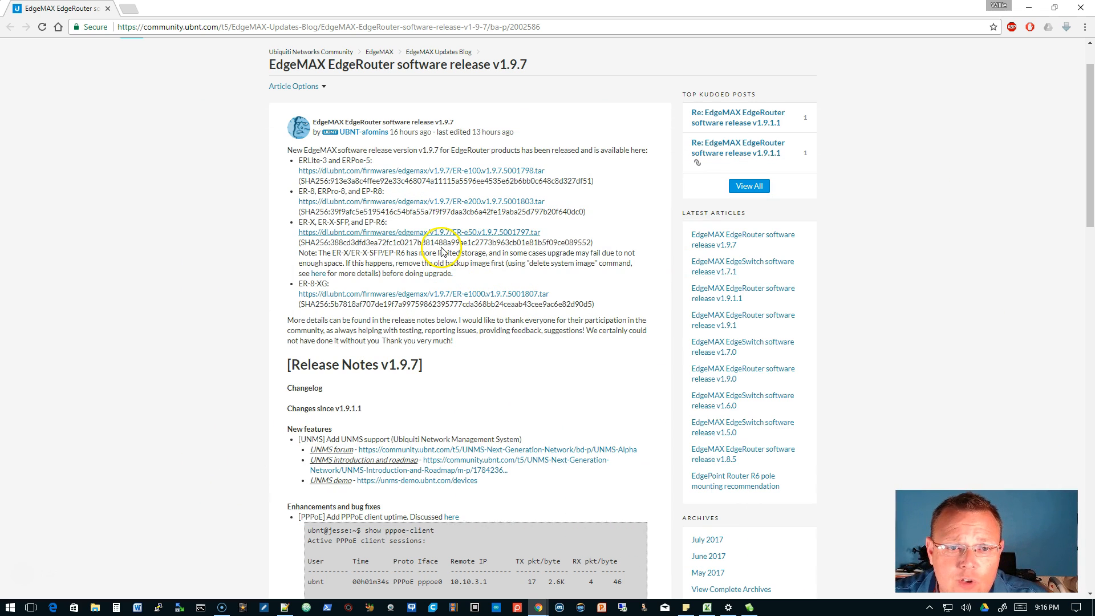
pyautogui.moveTo(216, 28)
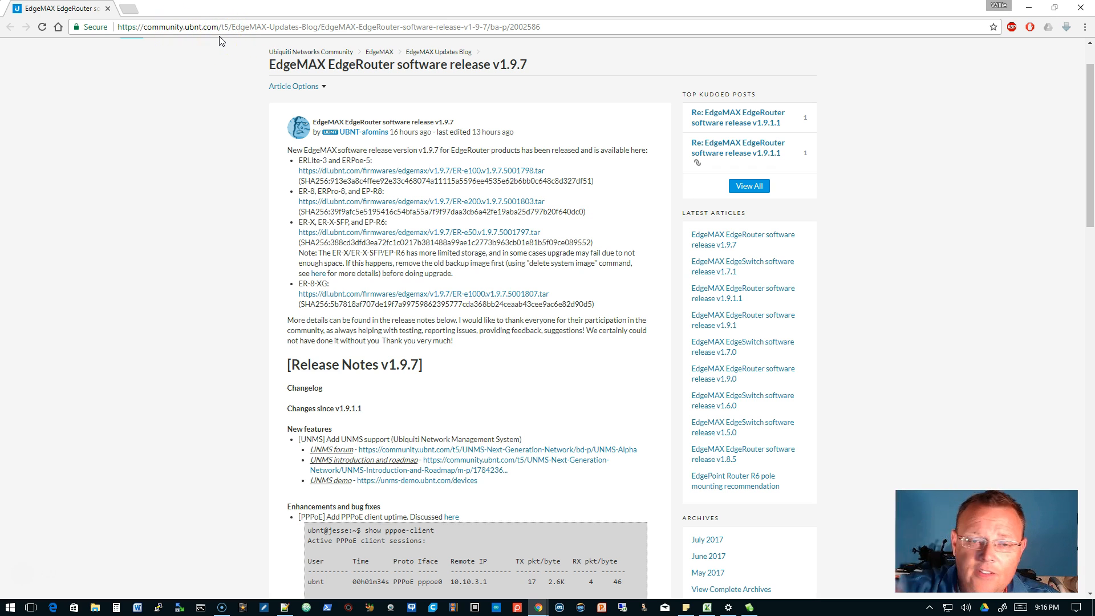
pyautogui.moveTo(399, 176)
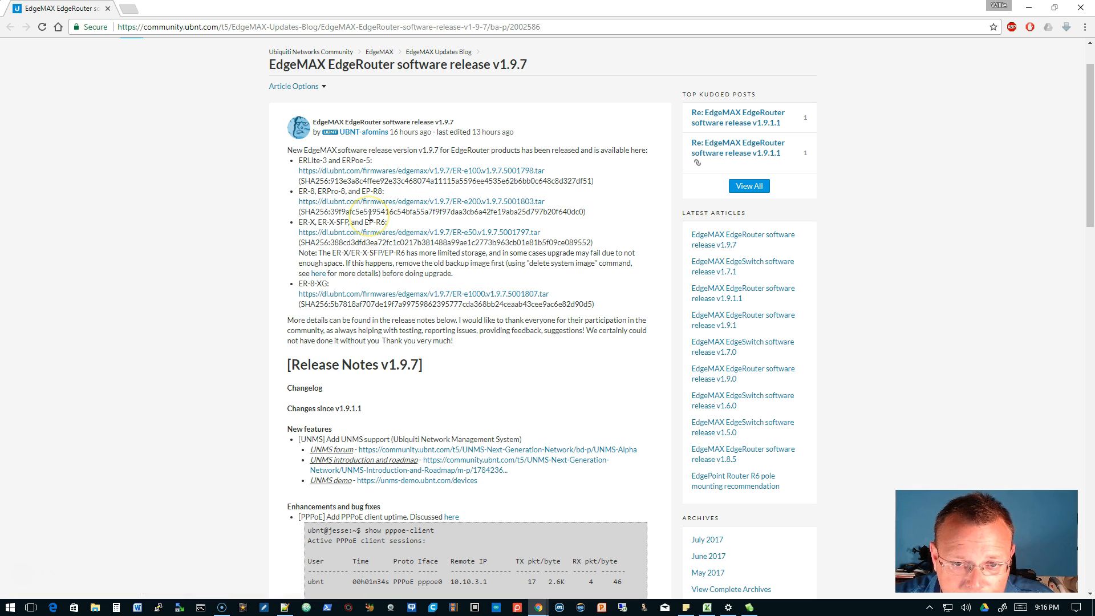
# Step: Reach the UNMS demo link in the release notes and bring its devices list tab to the front
pyautogui.scroll(-3)
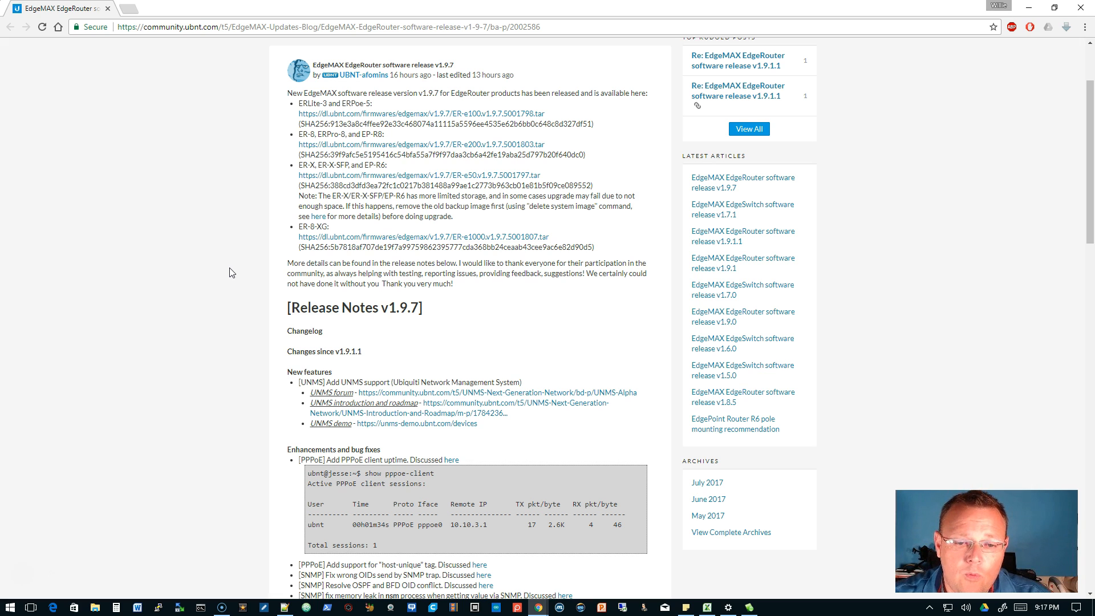
pyautogui.scroll(-3)
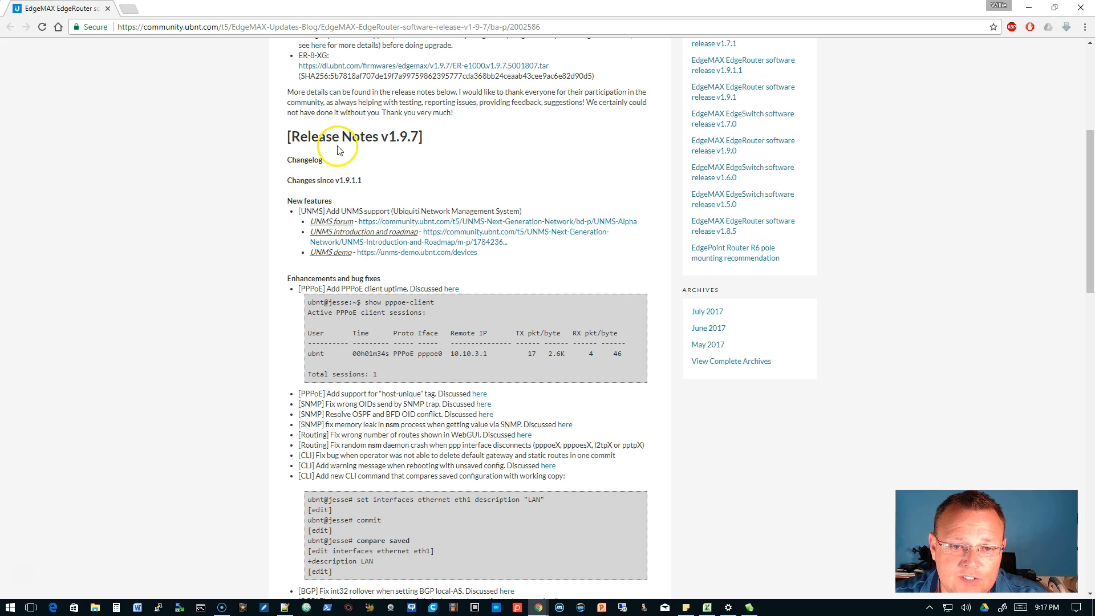
pyautogui.moveTo(345, 212)
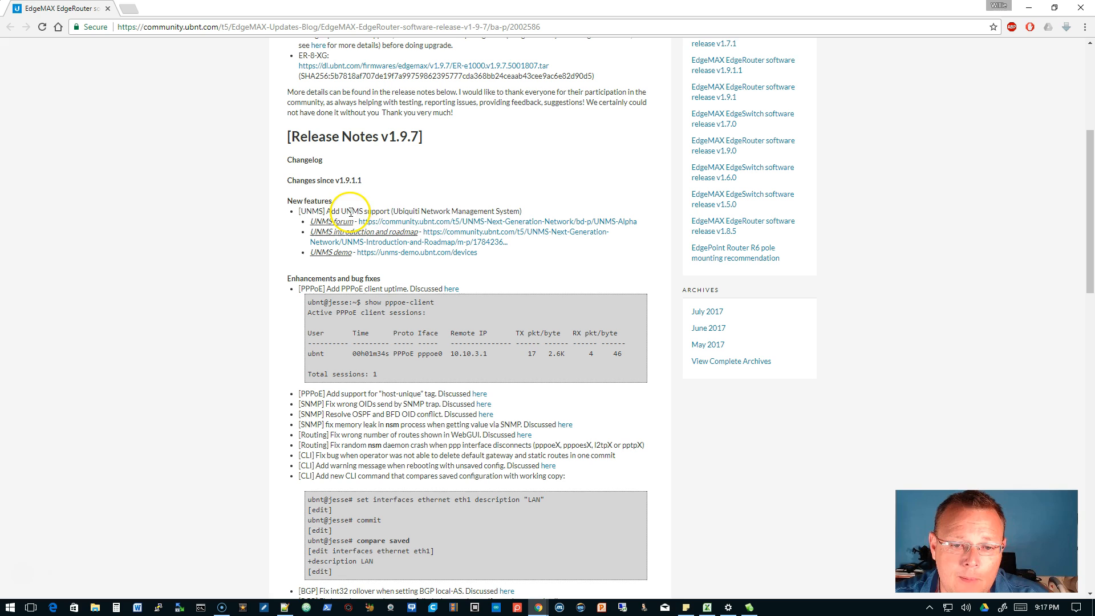
pyautogui.moveTo(440, 212)
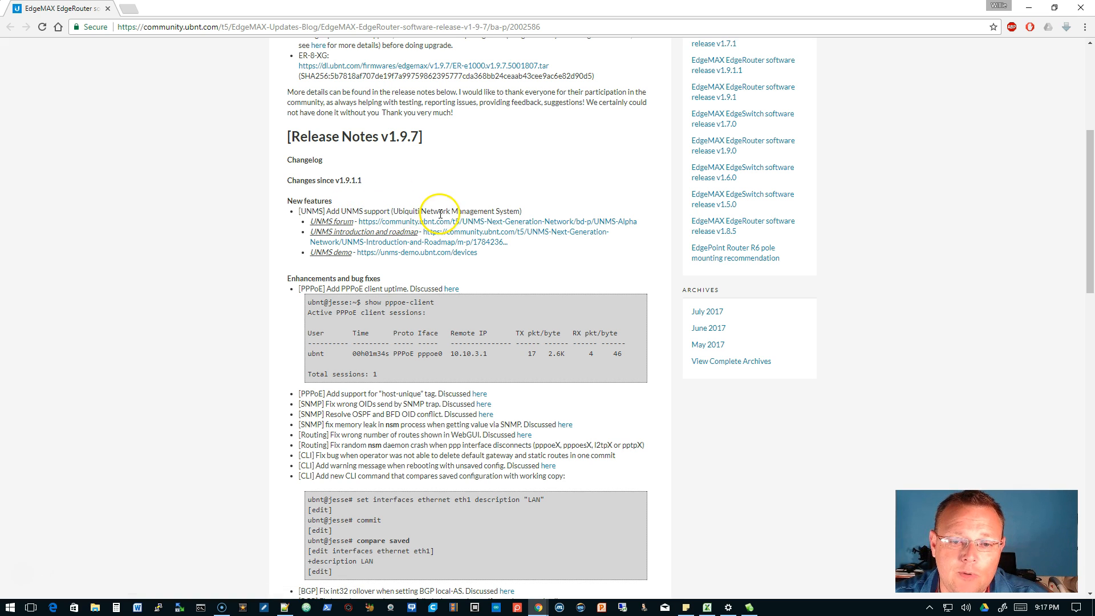
pyautogui.moveTo(482, 274)
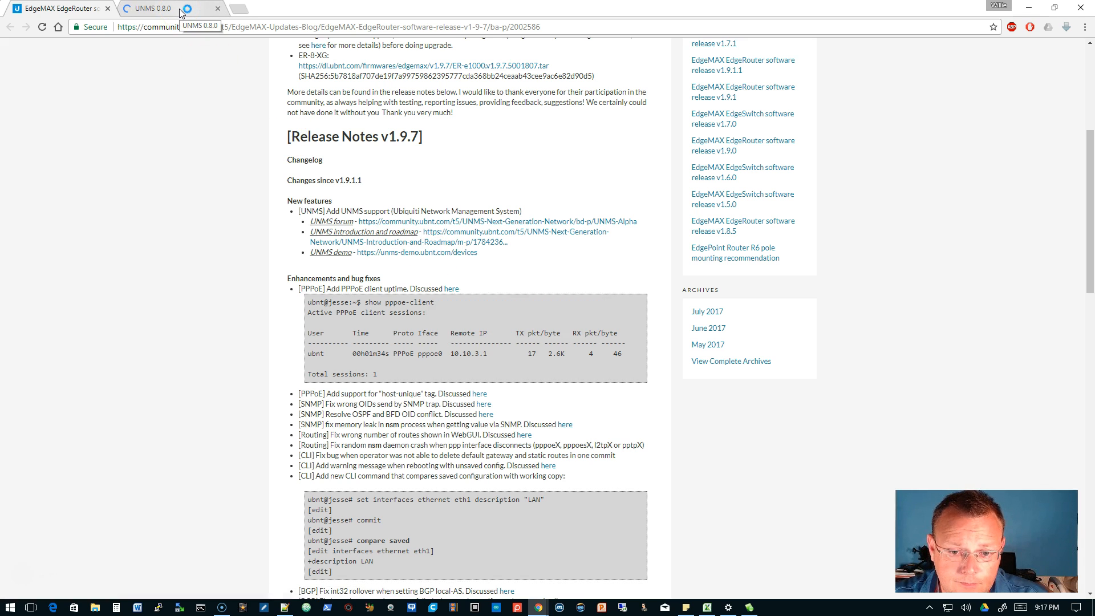
pyautogui.click(137, 8)
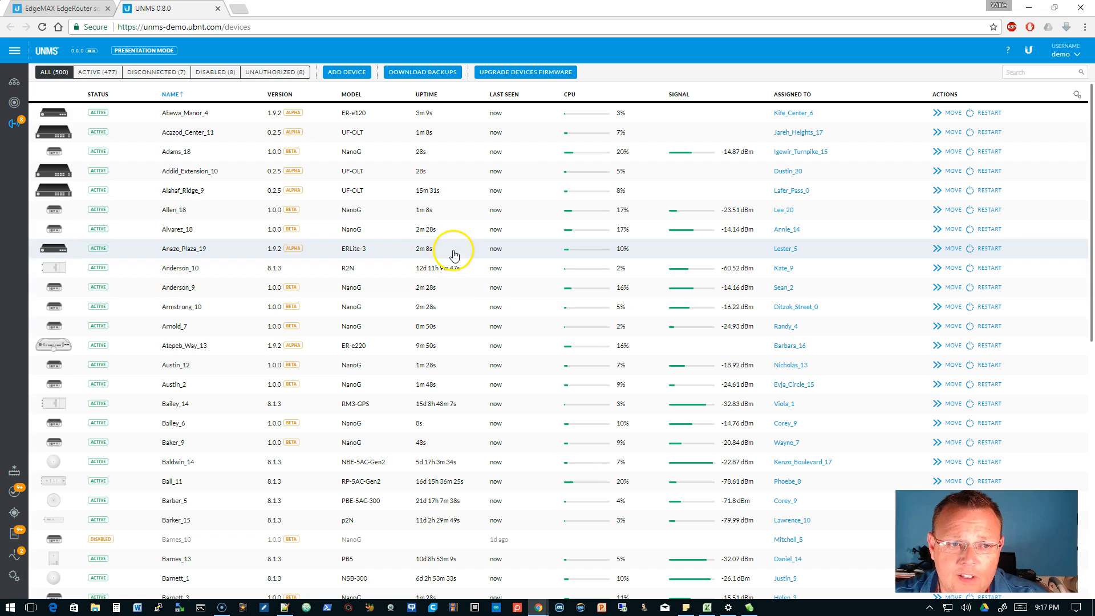